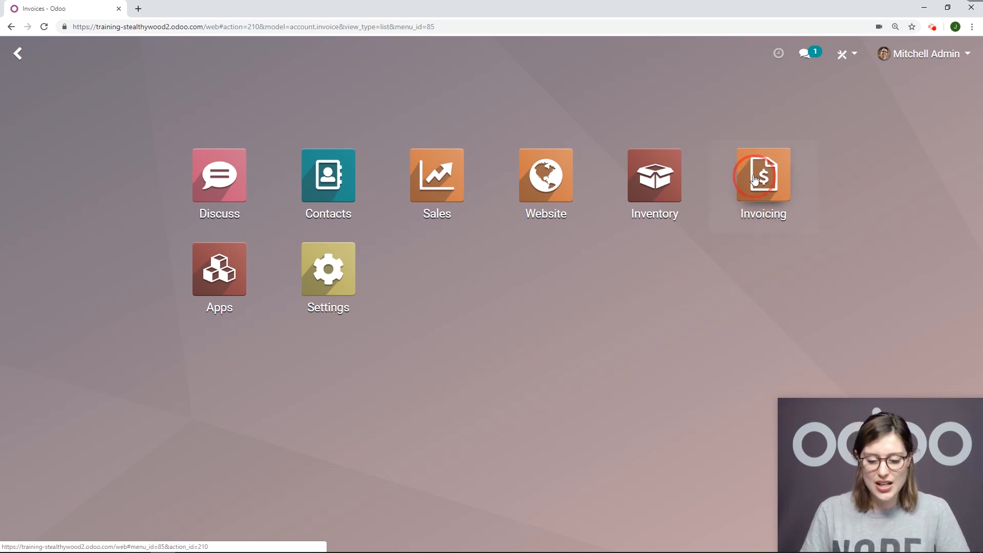
# Open the Bank journal from Invoicing > Configuration > Bank Accounts
pyautogui.click(761, 174)
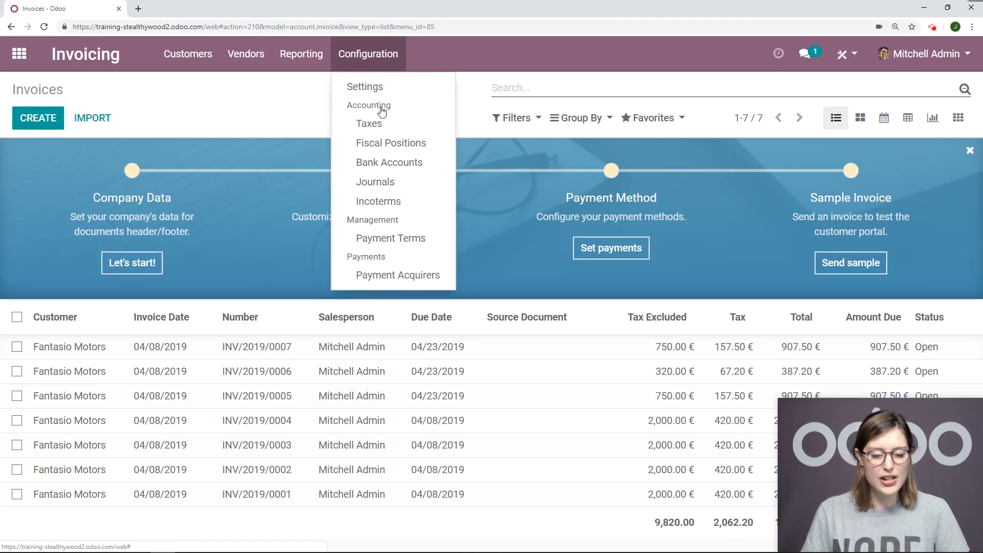
pyautogui.click(389, 162)
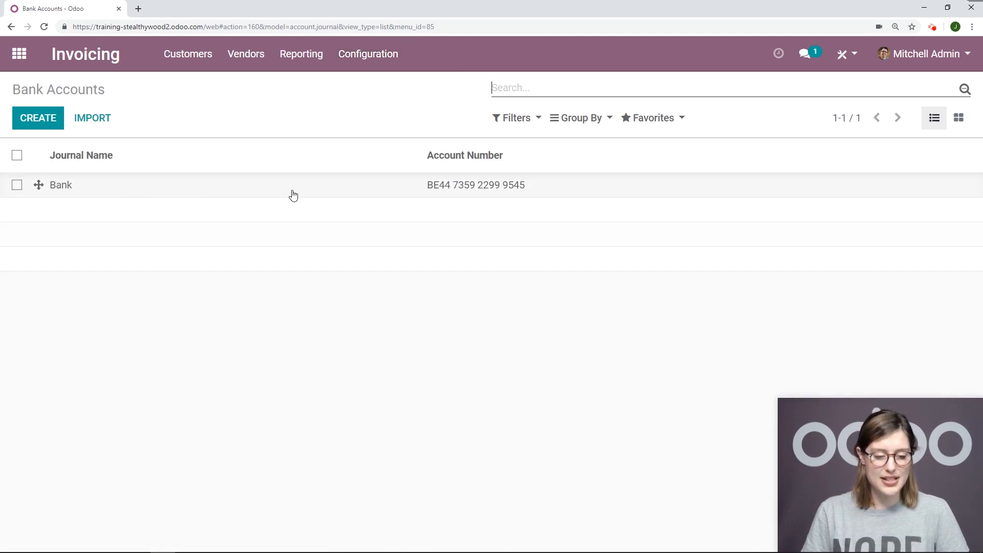
pyautogui.click(61, 184)
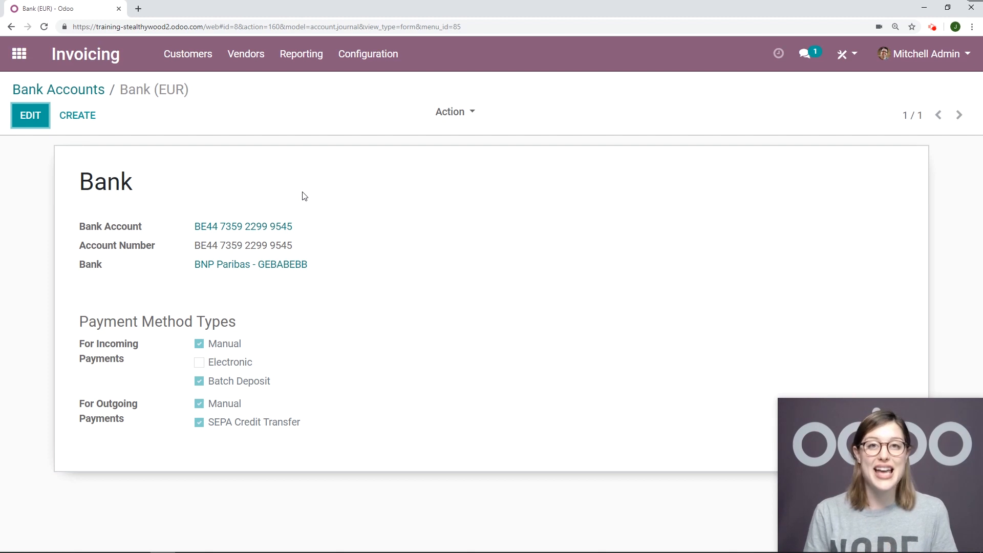
pyautogui.click(30, 115)
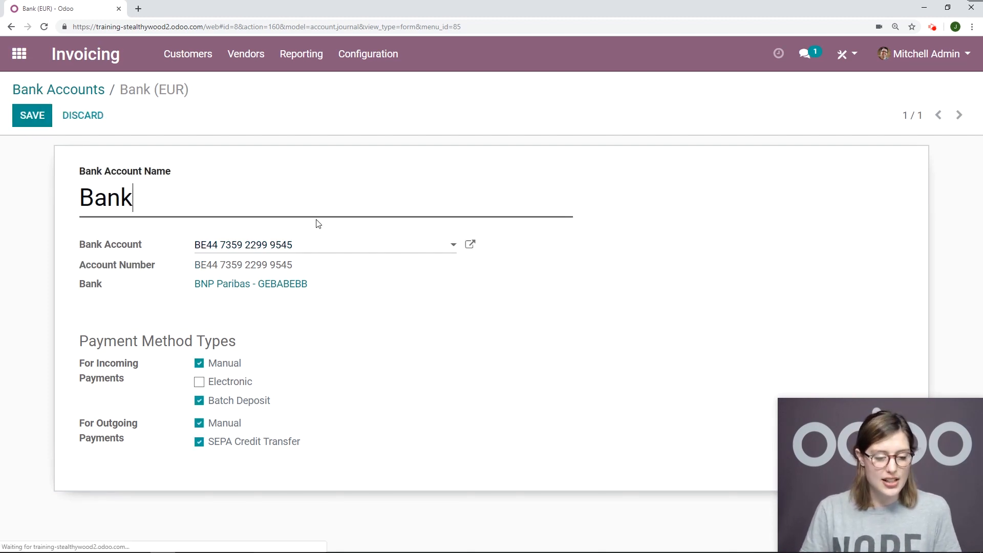
pyautogui.click(470, 245)
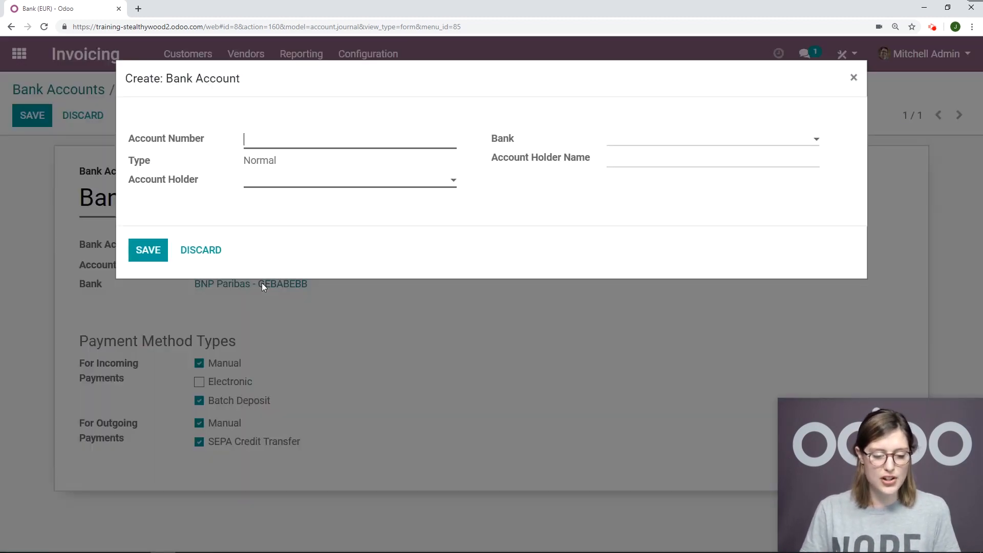
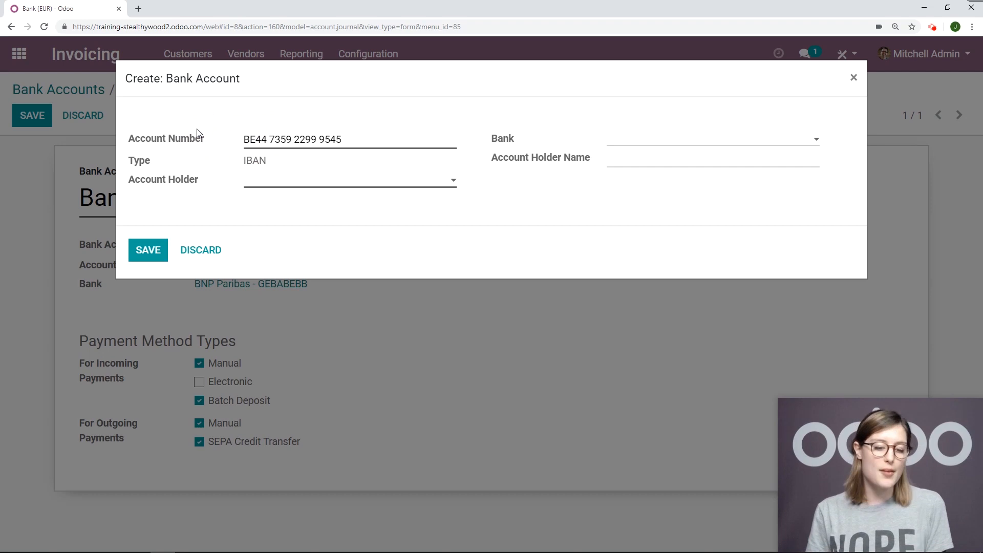
pyautogui.moveTo(200, 250)
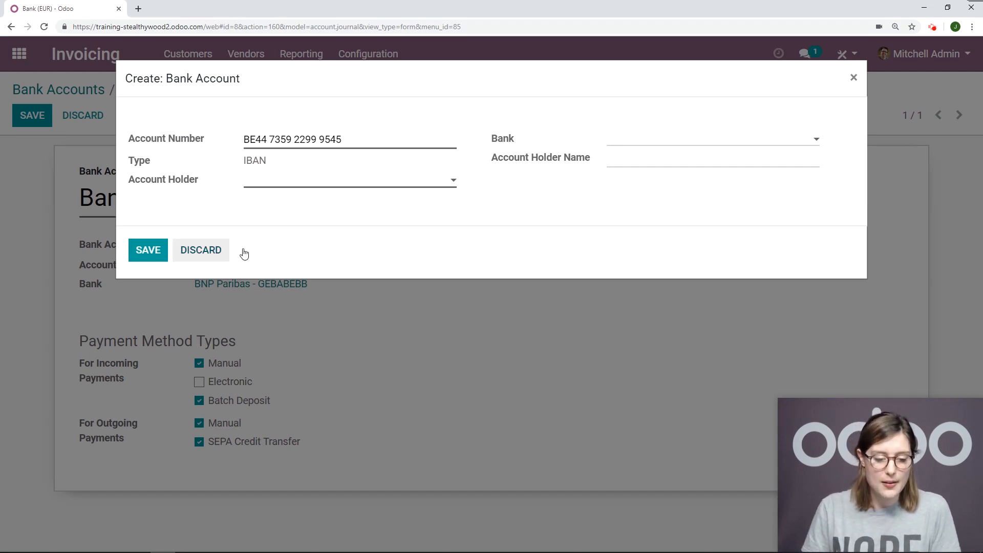
pyautogui.write('ste')
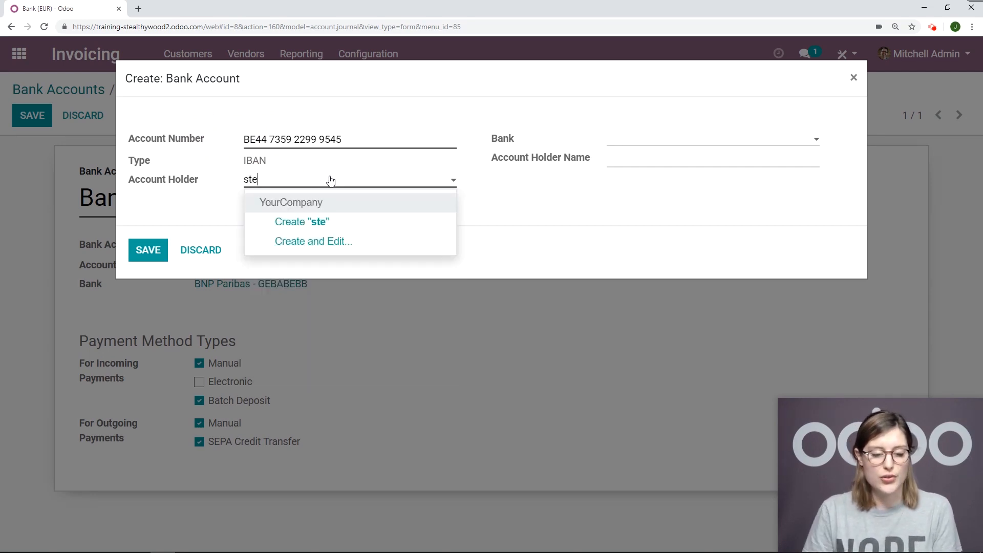
pyautogui.click(290, 201)
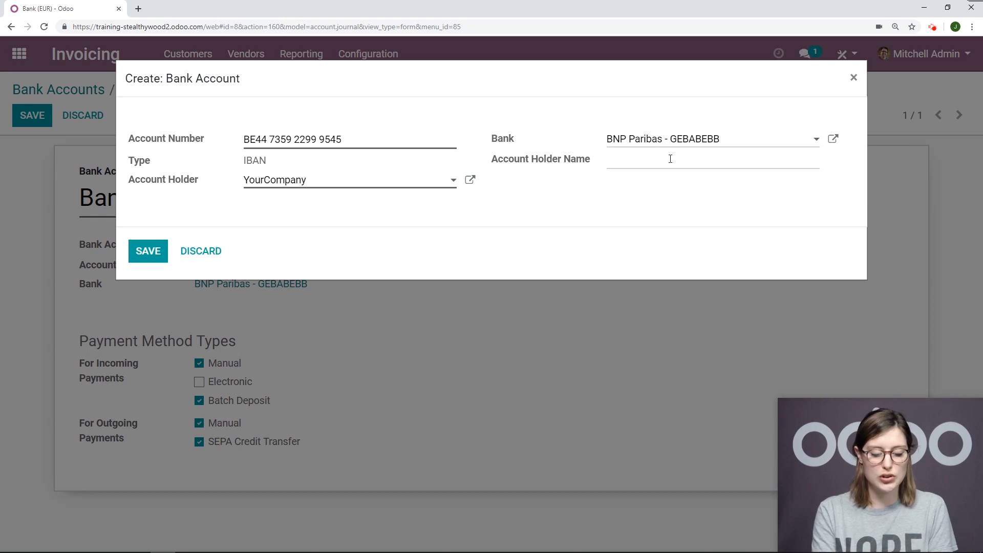
pyautogui.write('Stealthy Wood BE')
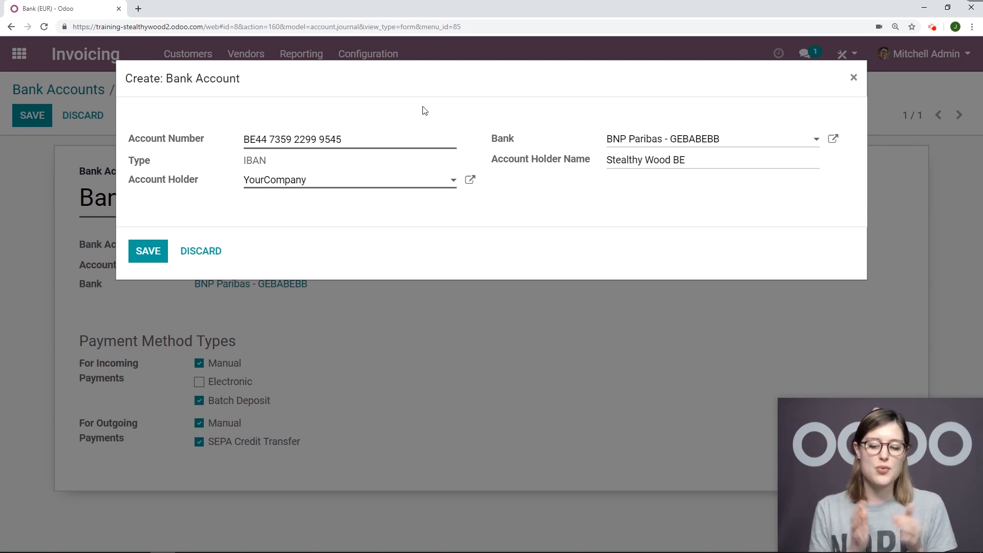
pyautogui.moveTo(224, 257)
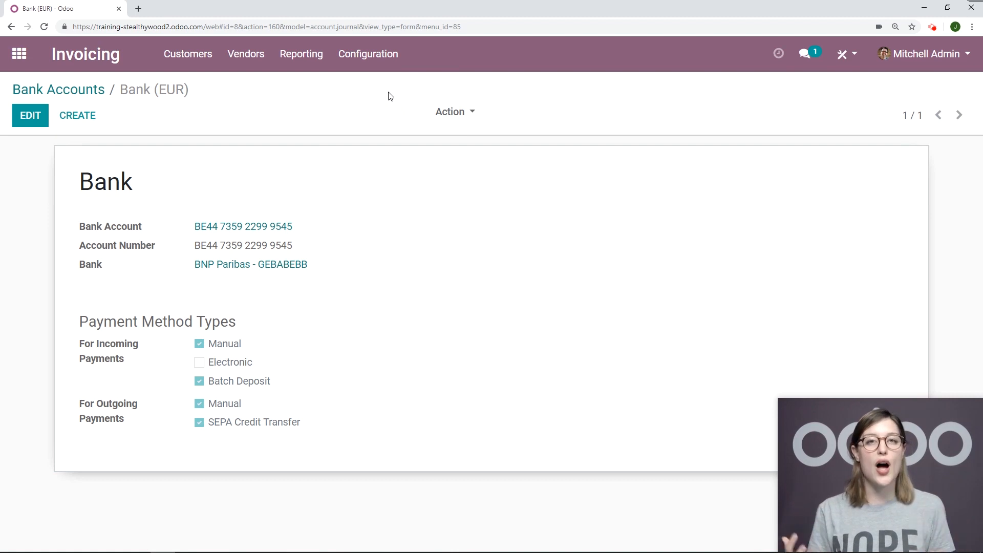
# Enable SEPA QR Code under Customer Payments in the Invoicing settings
pyautogui.click(367, 54)
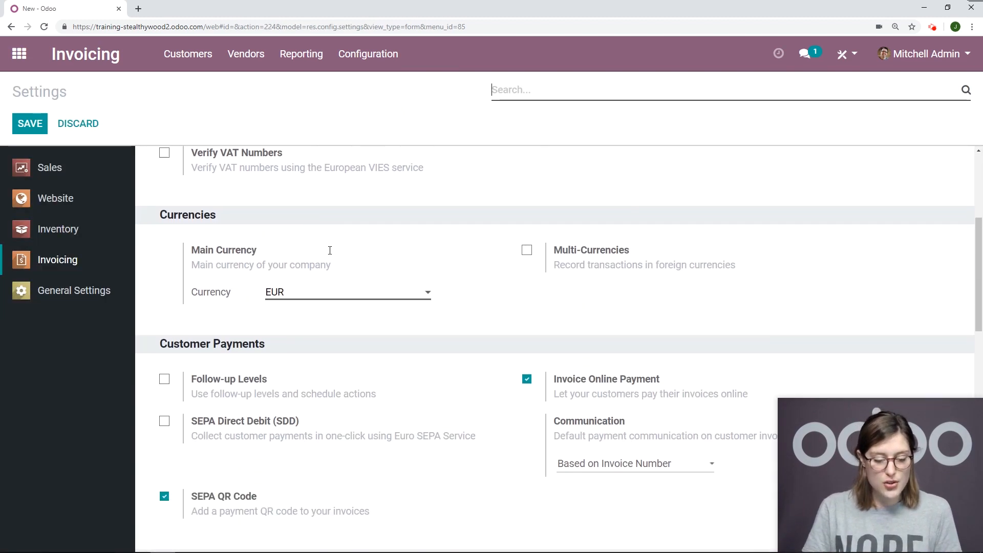
pyautogui.scroll(-3)
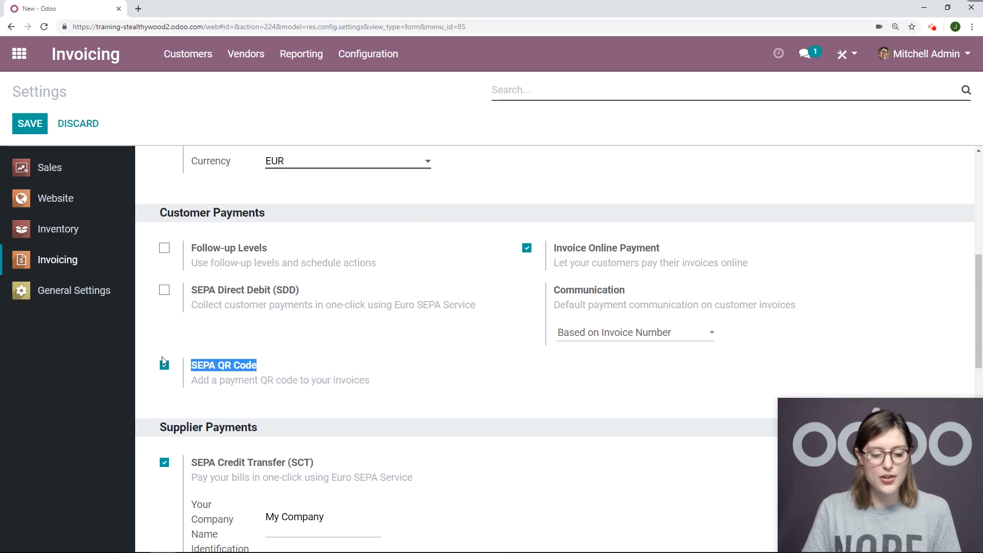
pyautogui.click(163, 365)
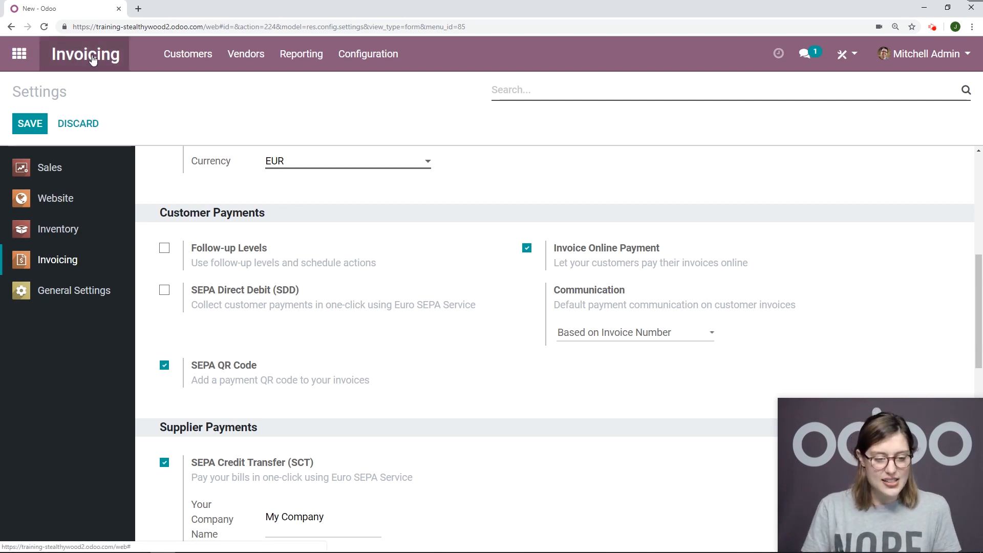
# Add a Storage Box product line to the Fantasio Motors draft invoice and validate it
pyautogui.click(85, 53)
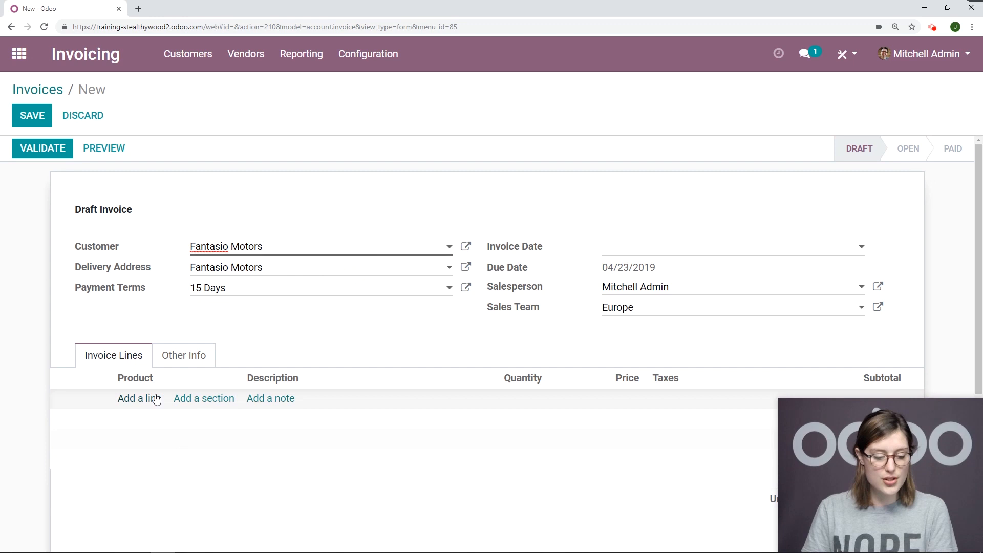
pyautogui.click(135, 399)
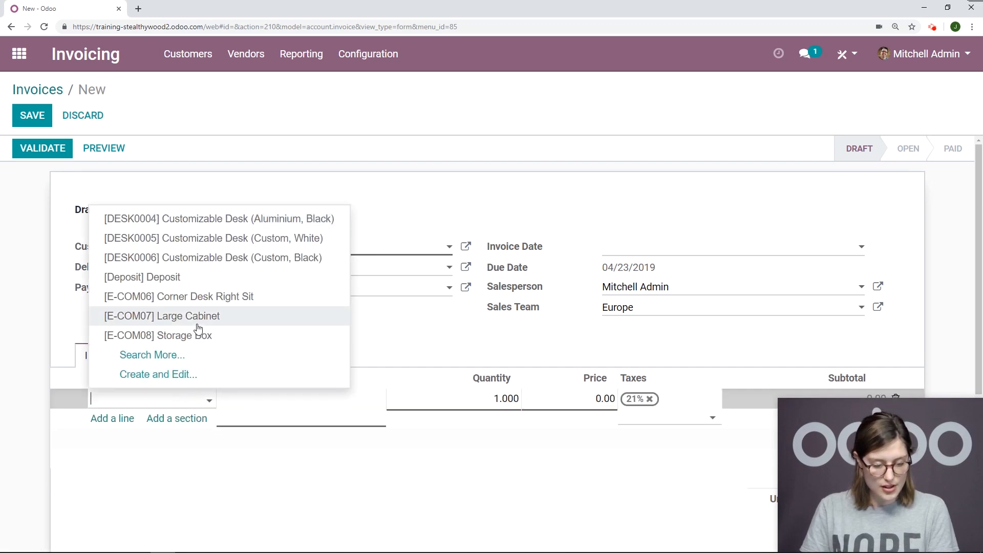
pyautogui.click(158, 334)
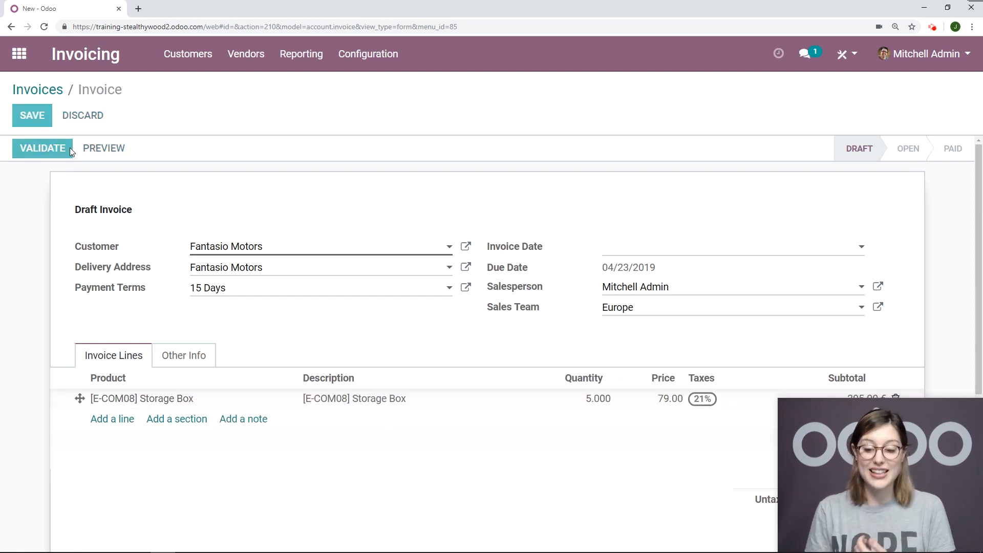
pyautogui.click(42, 148)
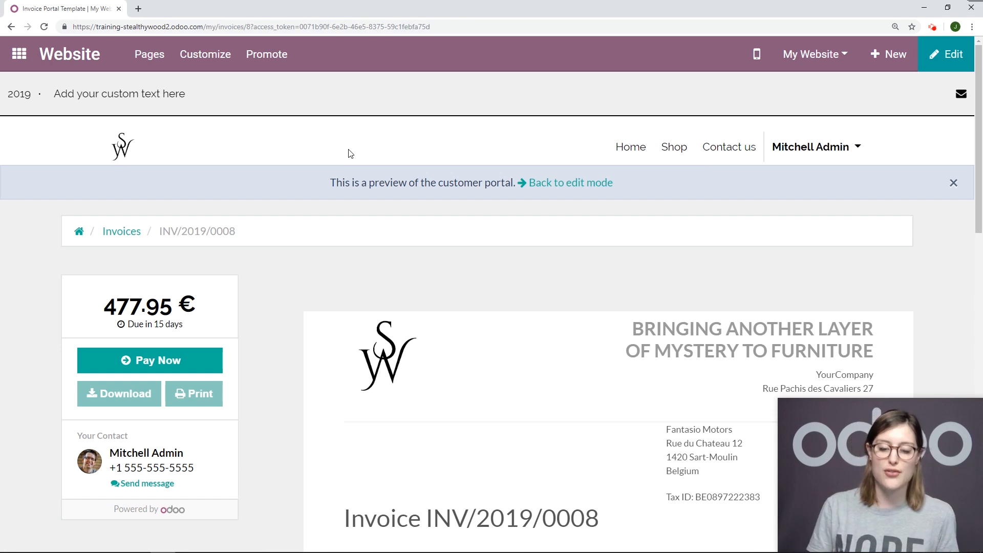
# Scroll to the payment QR code on the portal invoice, then return to edit mode
pyautogui.scroll(-3)
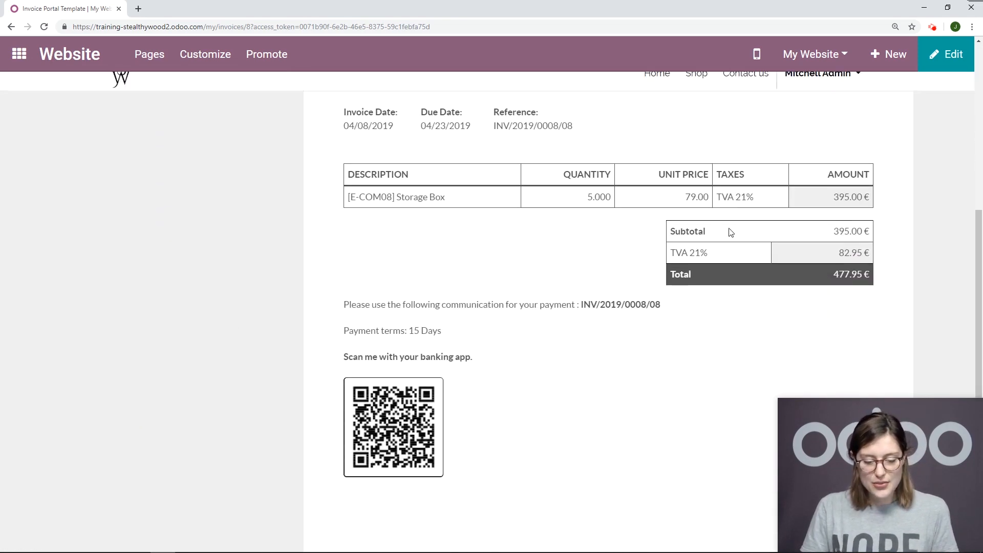
pyautogui.scroll(-3)
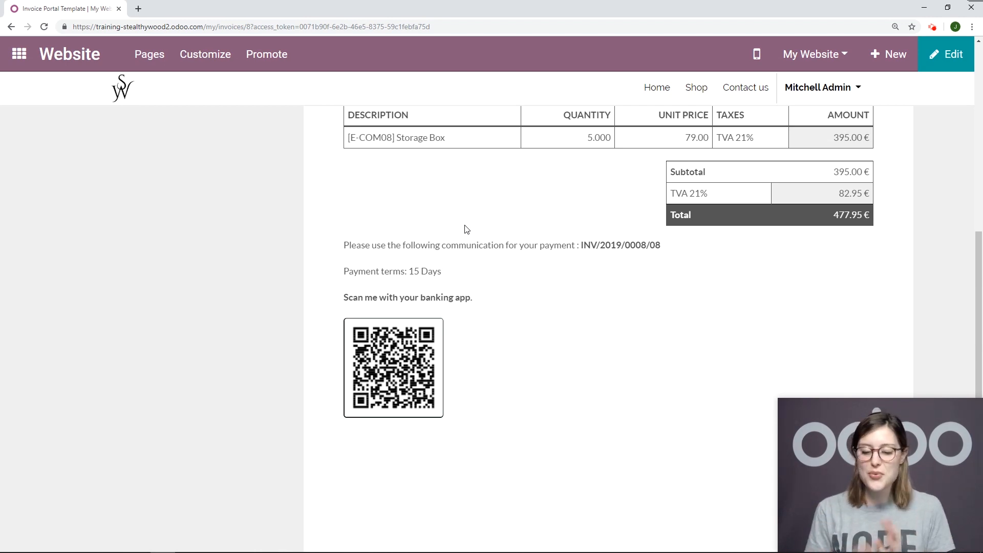
pyautogui.moveTo(384, 226)
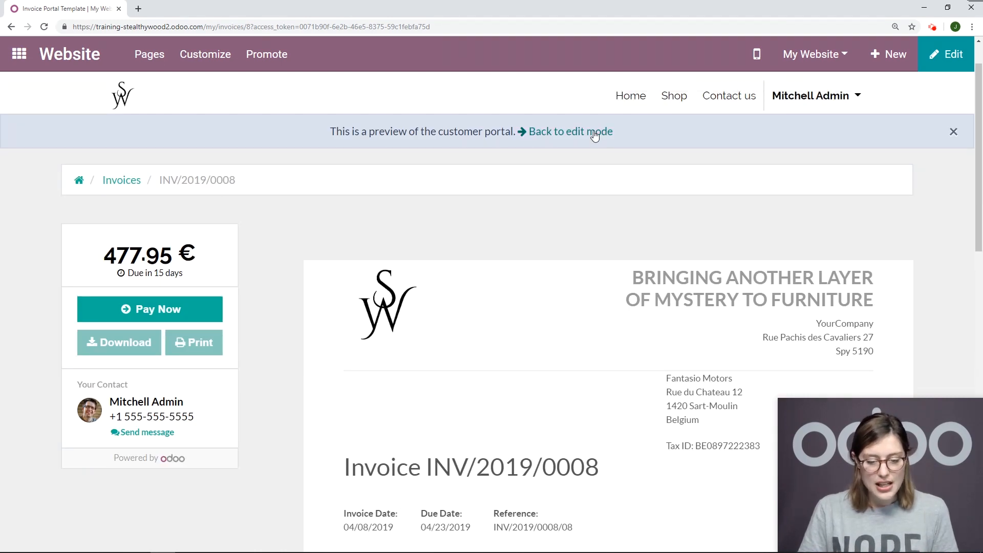
pyautogui.click(569, 132)
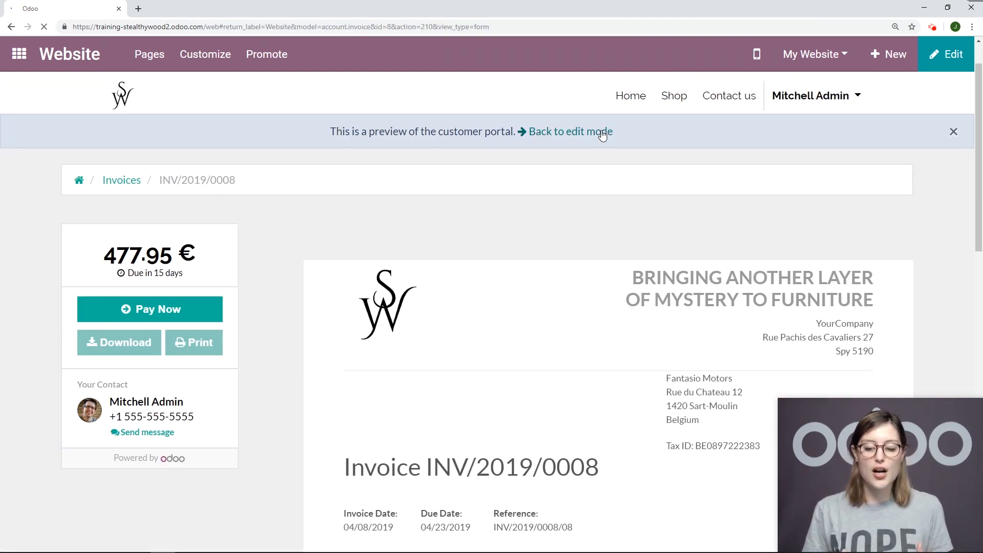
pyautogui.click(571, 131)
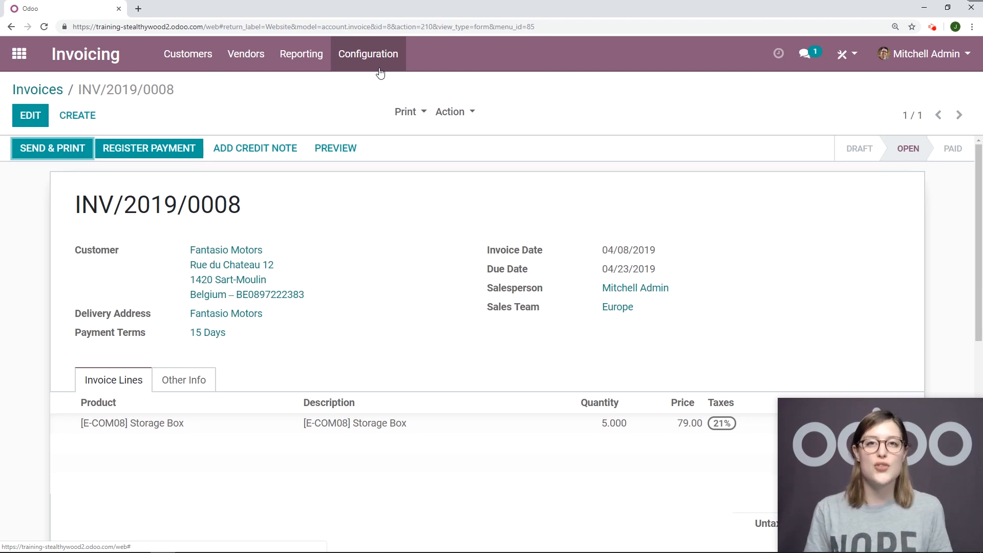
# Enable Use SEPA QR Code on the Wire Transfer payment acquirer and save it
pyautogui.click(368, 53)
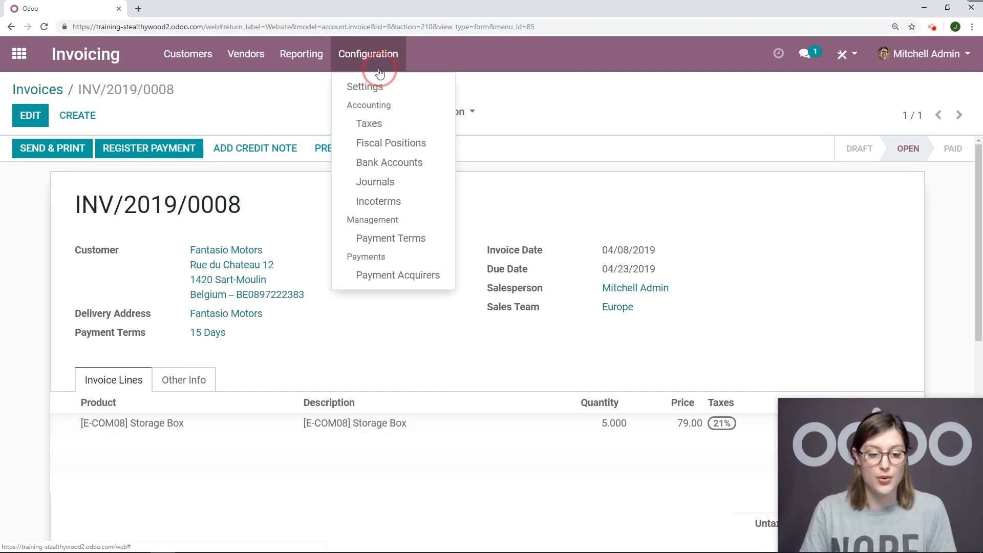
pyautogui.click(398, 274)
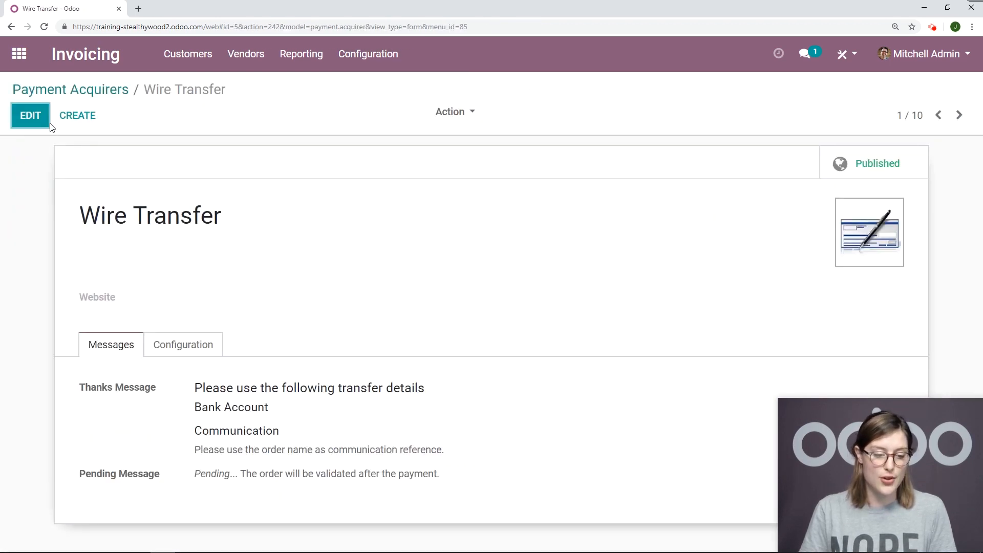
pyautogui.click(30, 115)
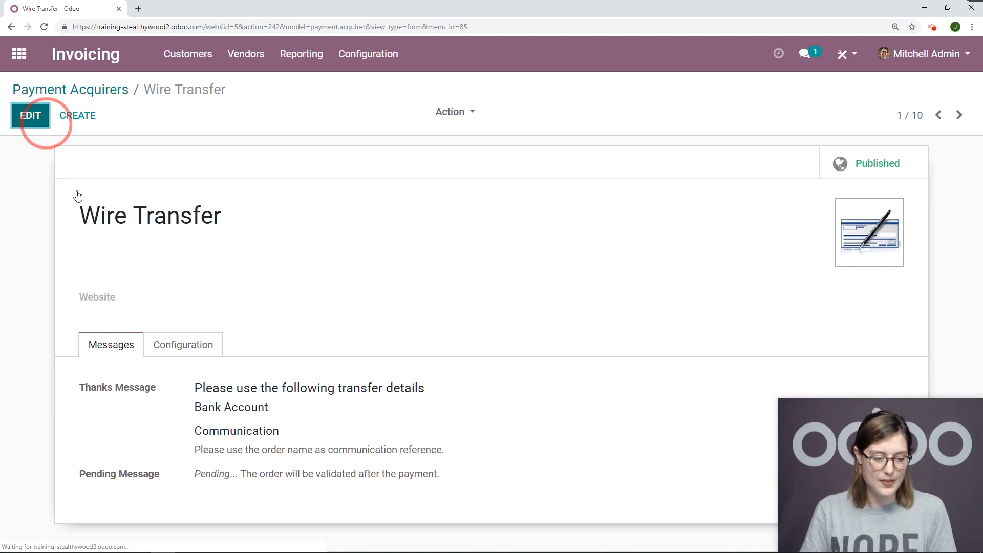
pyautogui.click(29, 115)
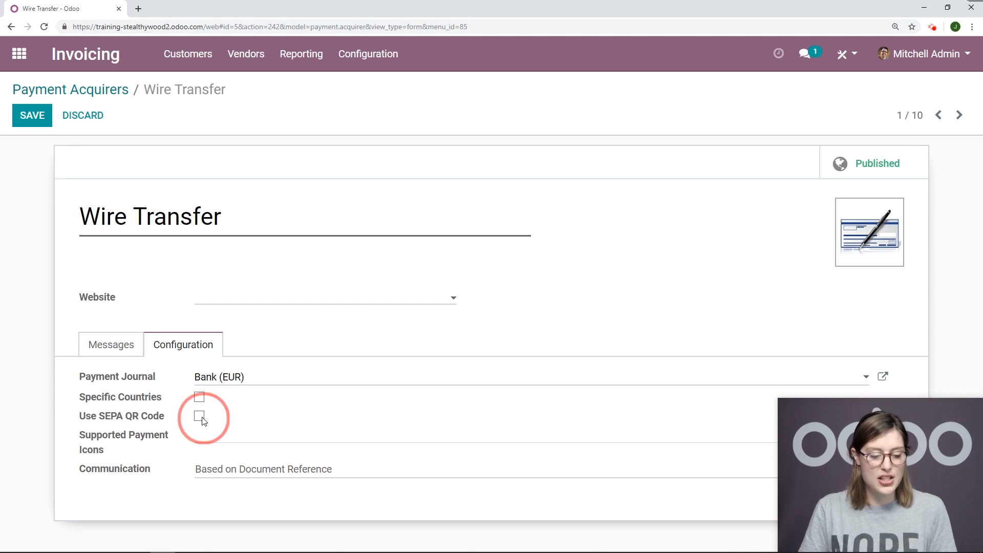
pyautogui.click(200, 415)
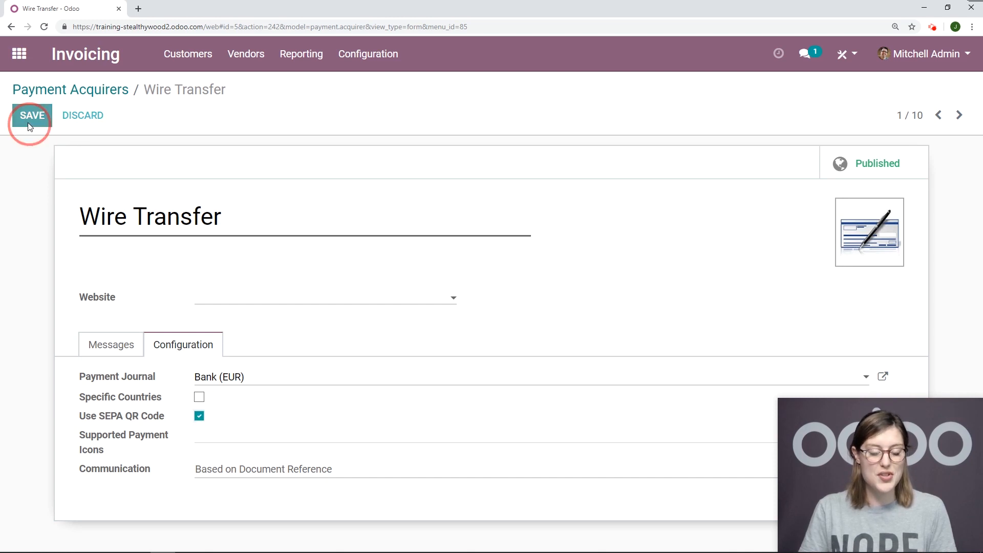
pyautogui.click(32, 115)
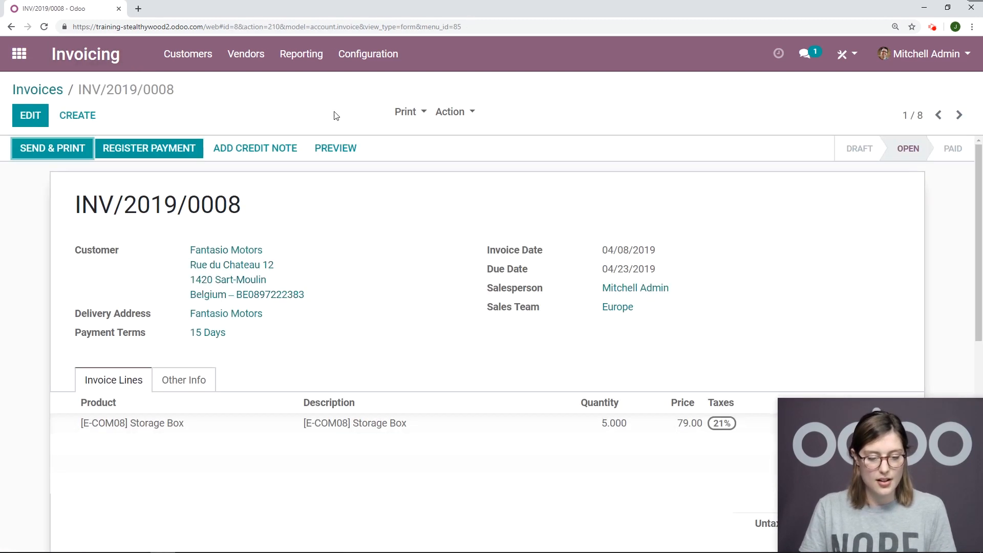
# Pay the 477.95 € portal invoice with Pay Now using the Wire Transfer acquirer
pyautogui.click(335, 147)
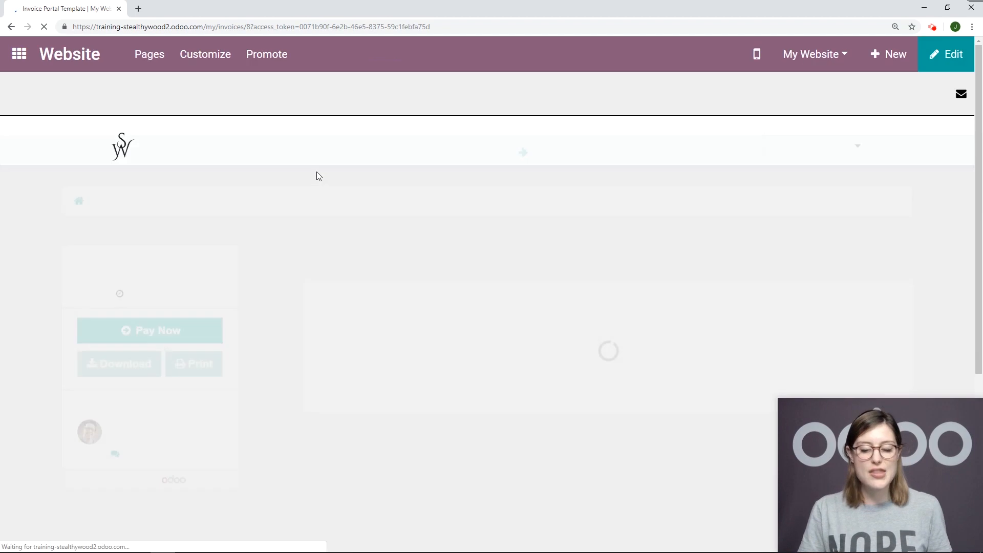
pyautogui.click(150, 331)
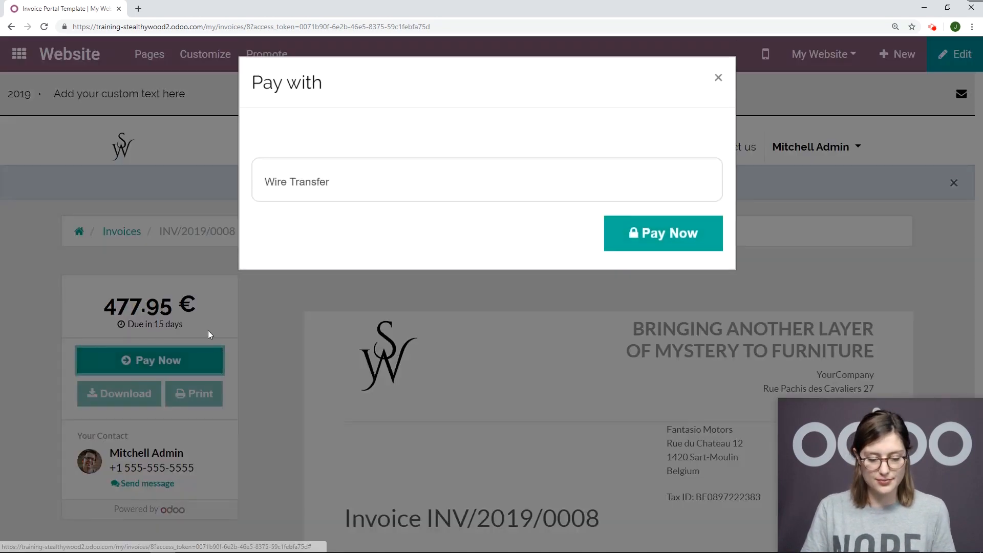
pyautogui.click(662, 234)
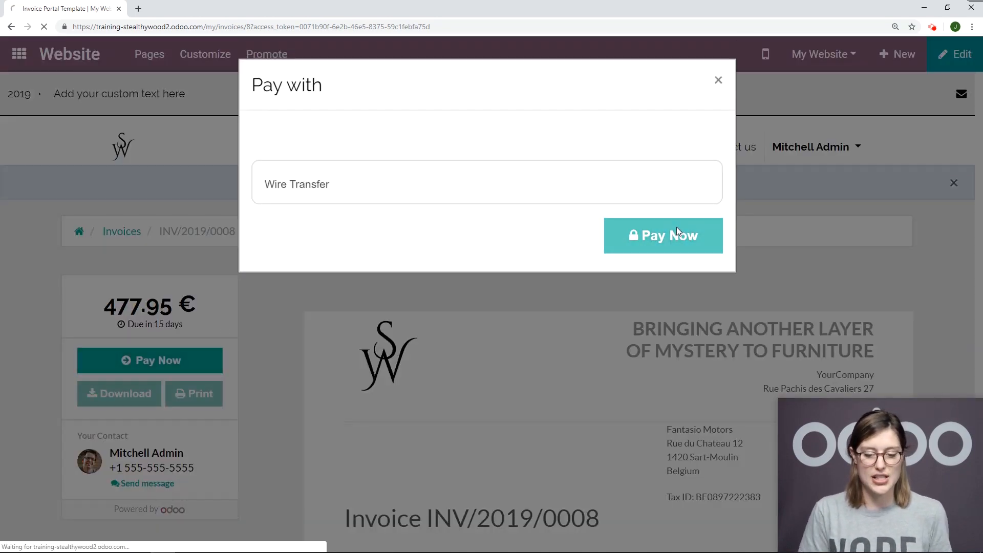
pyautogui.click(662, 235)
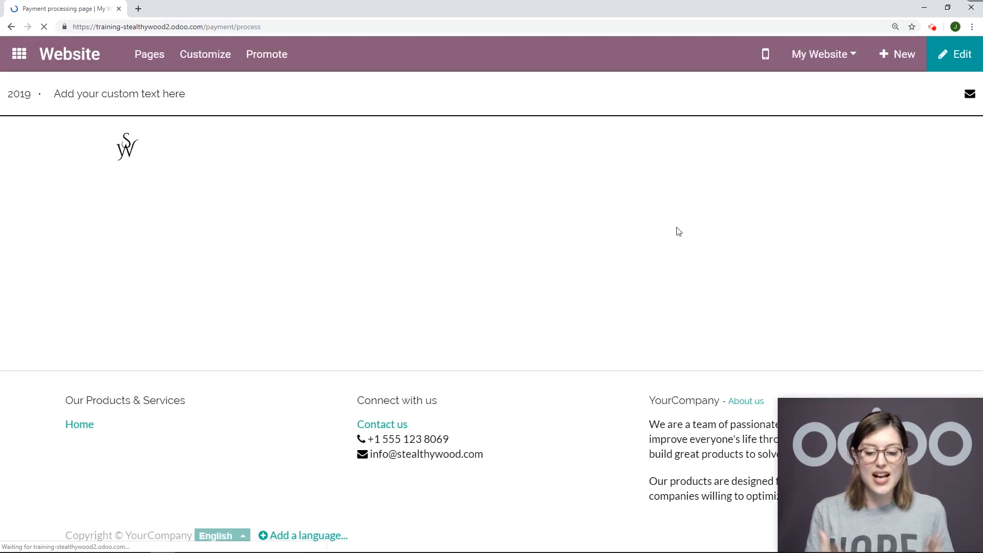